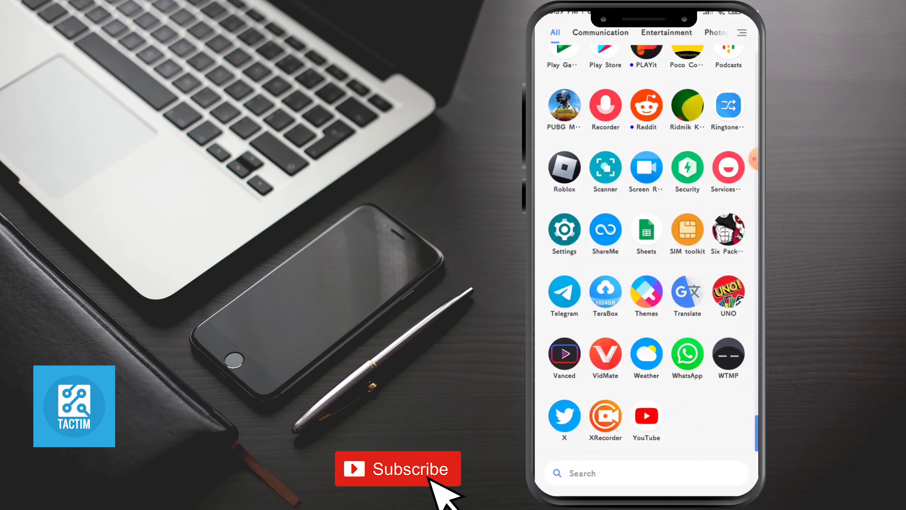
Launch WhatsApp and bring up its three-dot options menu on the chats list.
{"action": "left_click", "coordinate": [687, 351]}
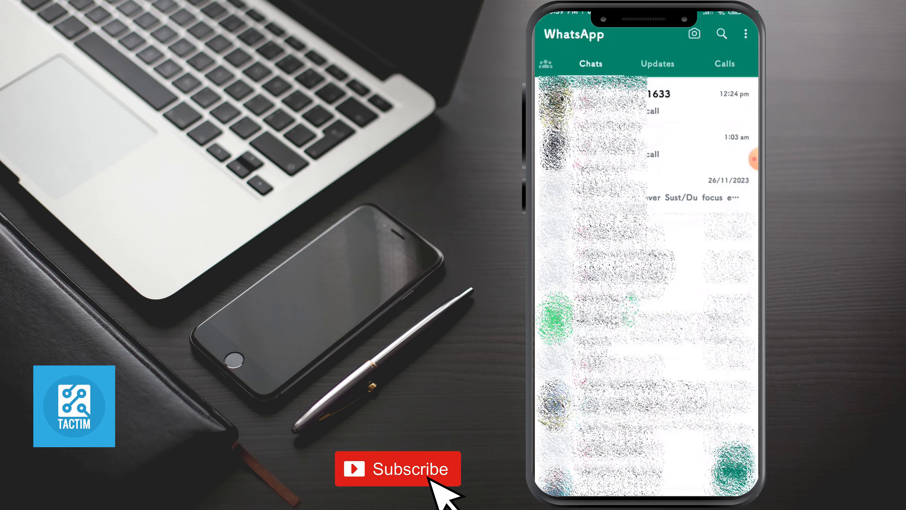
{"action": "left_click", "coordinate": [746, 33]}
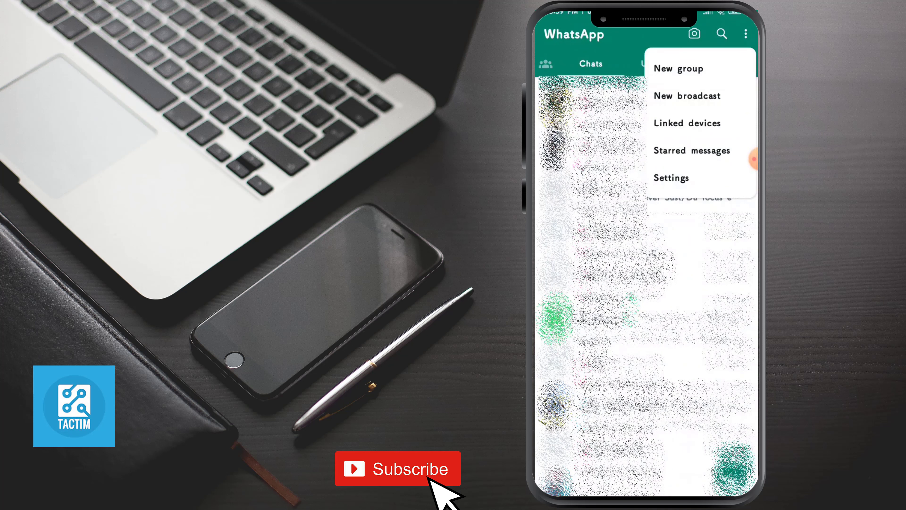
Review the Linked devices page, finding none linked, and return to Chats.
{"action": "left_click", "coordinate": [687, 123]}
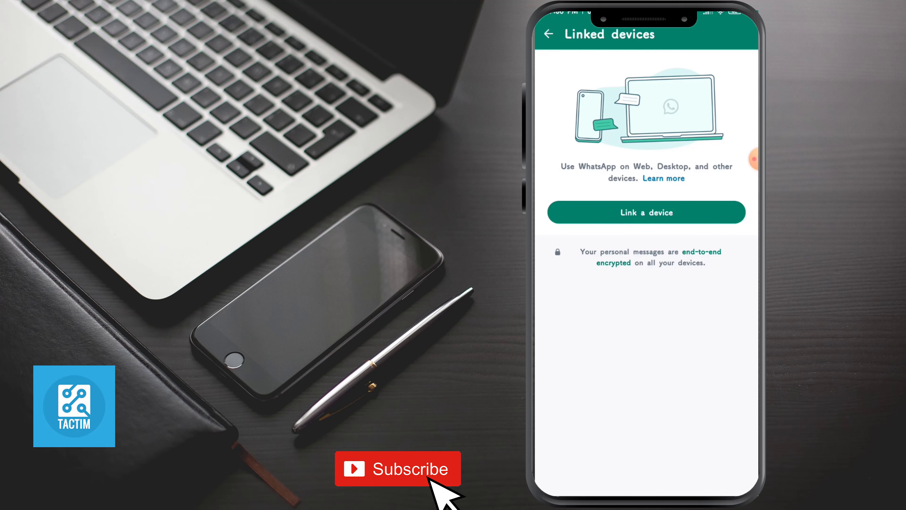
{"action": "left_click", "coordinate": [547, 34]}
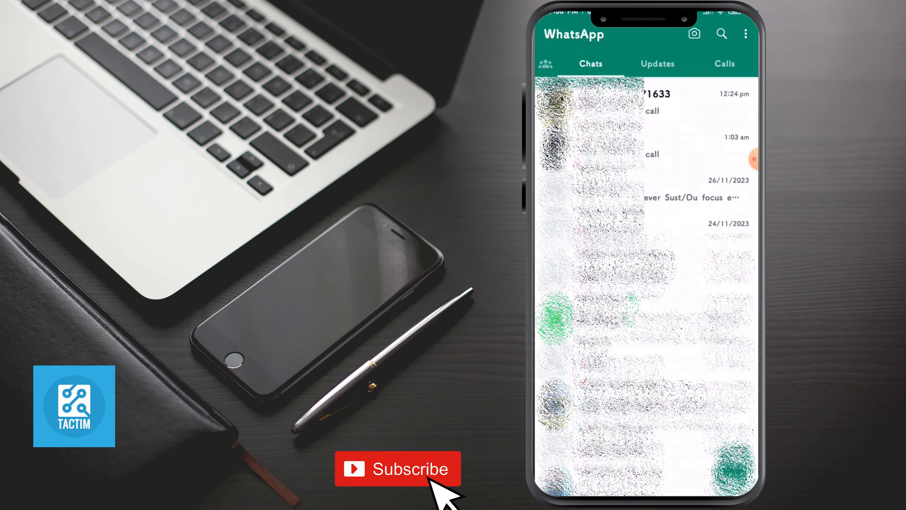
Reach the Fingerprint lock page via Settings > Privacy, currently showing it off.
{"action": "left_click", "coordinate": [746, 33]}
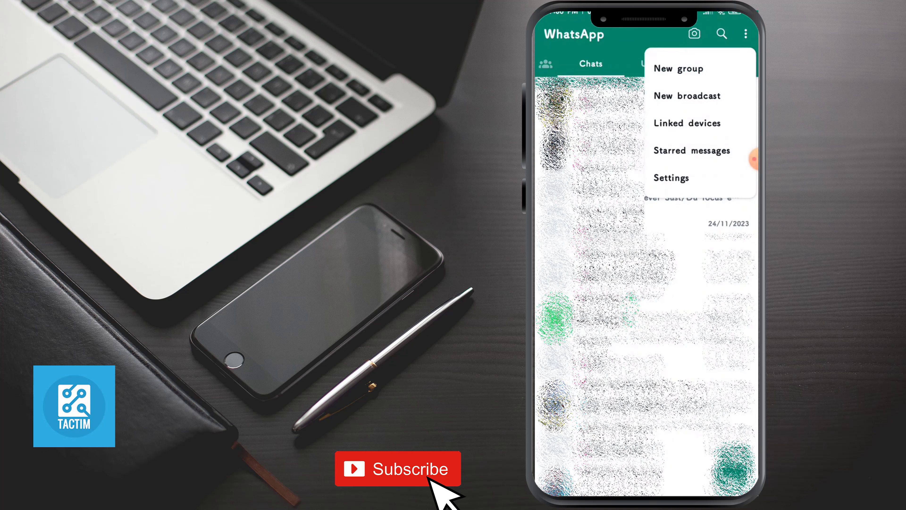
{"action": "left_click", "coordinate": [671, 178]}
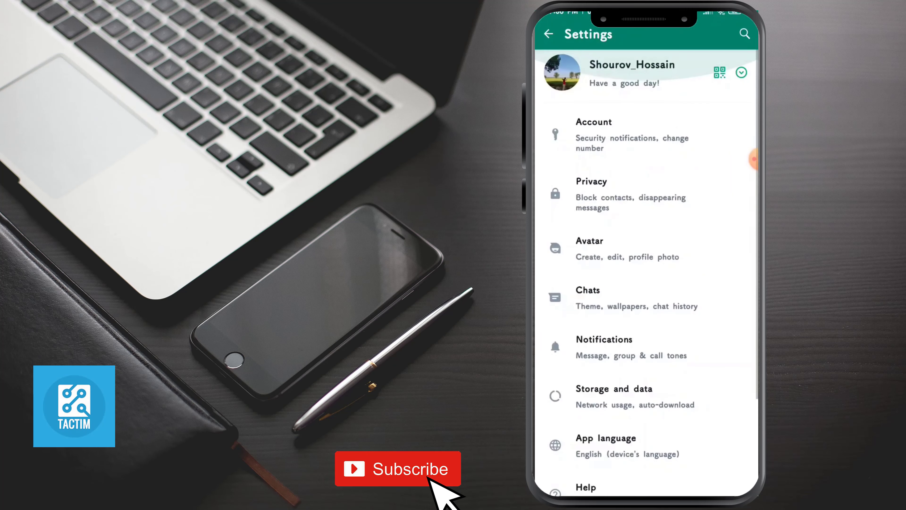
{"action": "left_click", "coordinate": [591, 194]}
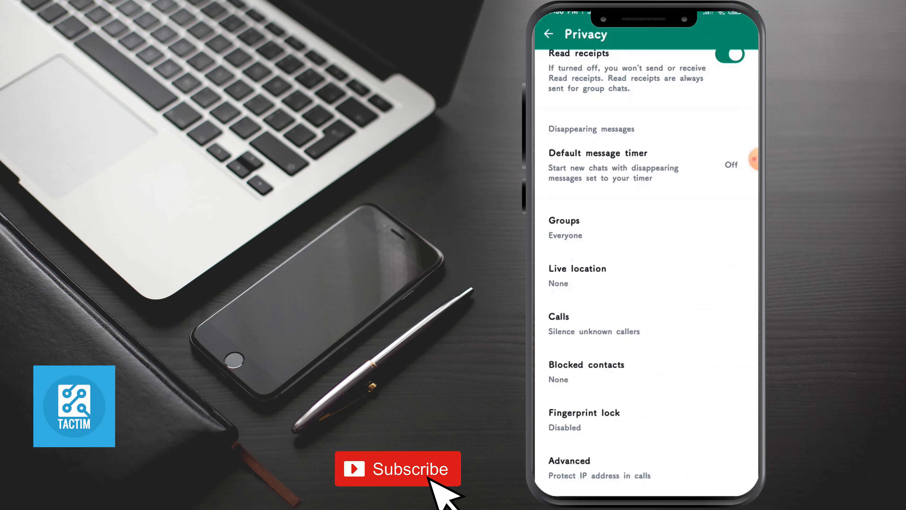
{"action": "left_click", "coordinate": [584, 419]}
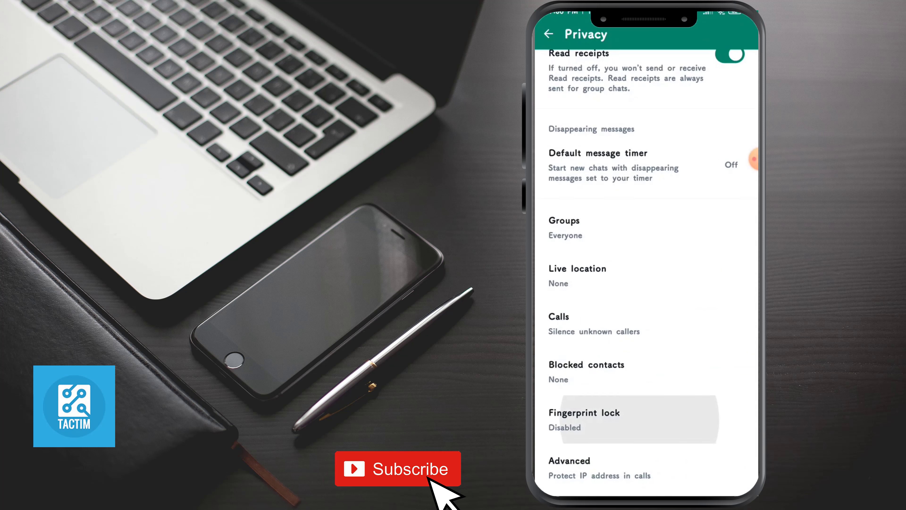
{"action": "left_click", "coordinate": [584, 416]}
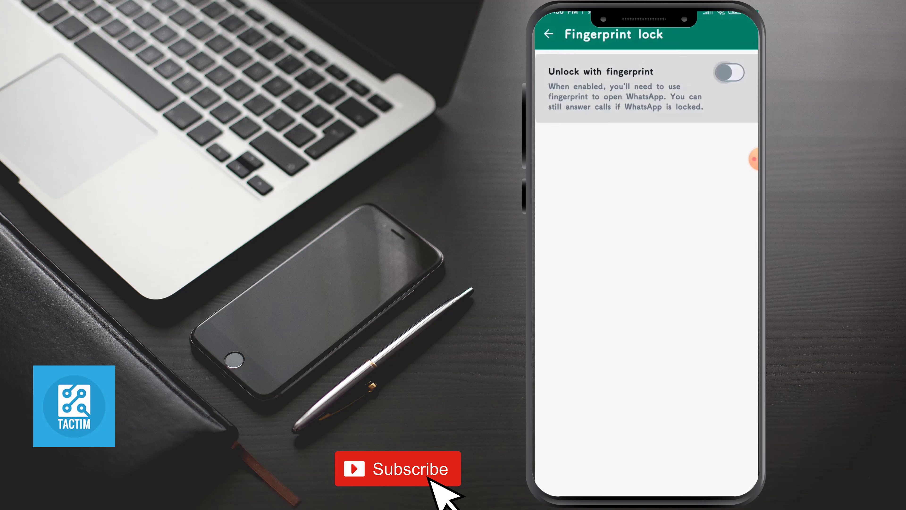
Turn on Unlock with fingerprint and set Automatically lock to After 1 minute.
{"action": "left_click", "coordinate": [729, 72]}
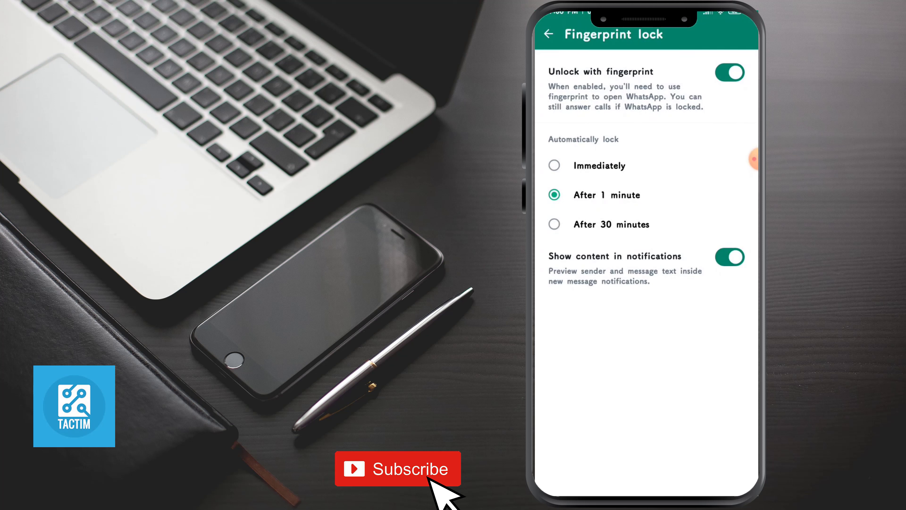
{"action": "left_click", "coordinate": [553, 165]}
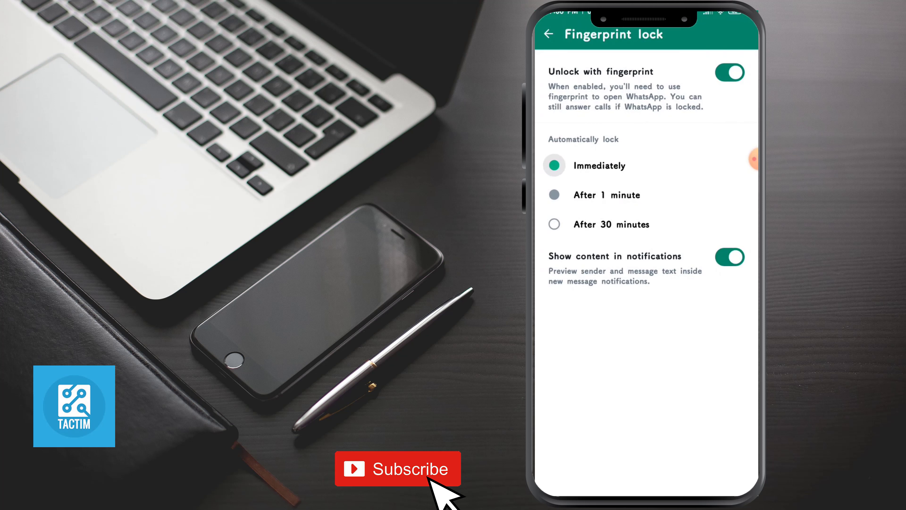
{"action": "left_click", "coordinate": [554, 224]}
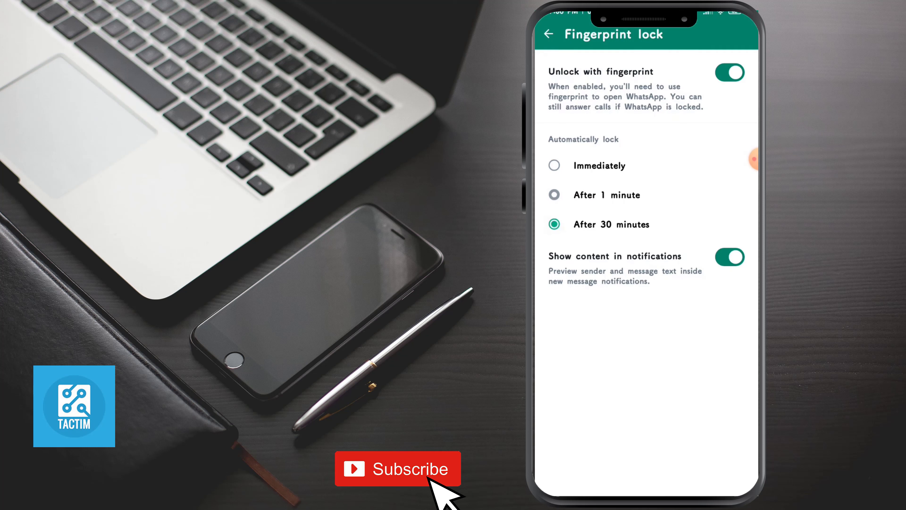
{"action": "left_click", "coordinate": [554, 194]}
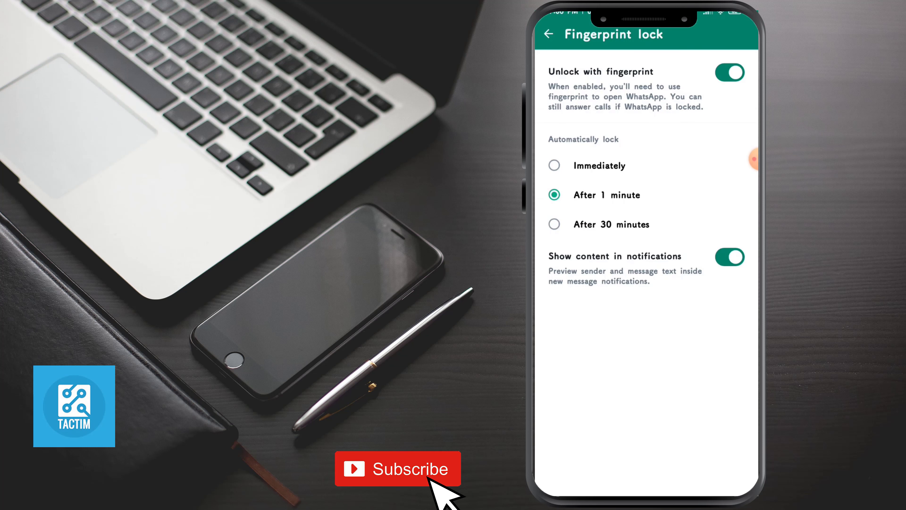
Start turning on two-step verification from Account settings, reaching the PIN keypad.
{"action": "left_click", "coordinate": [548, 34]}
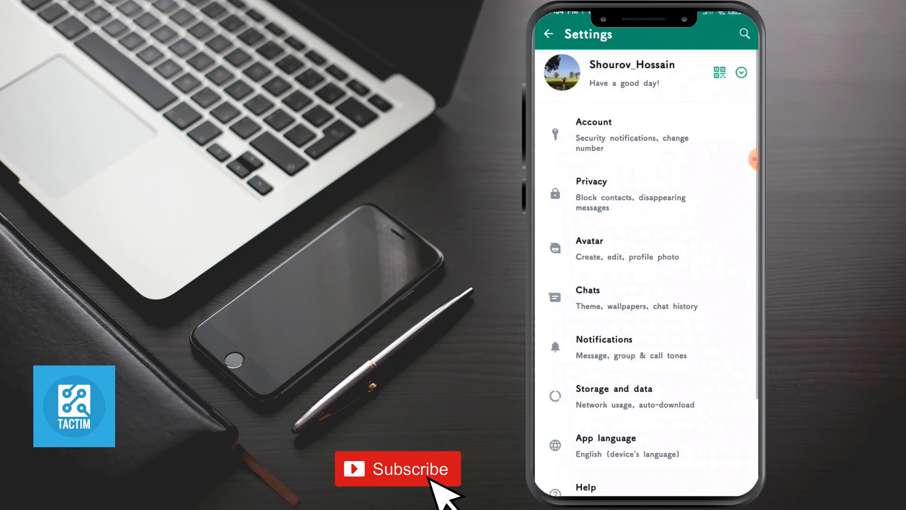
{"action": "left_click", "coordinate": [636, 134]}
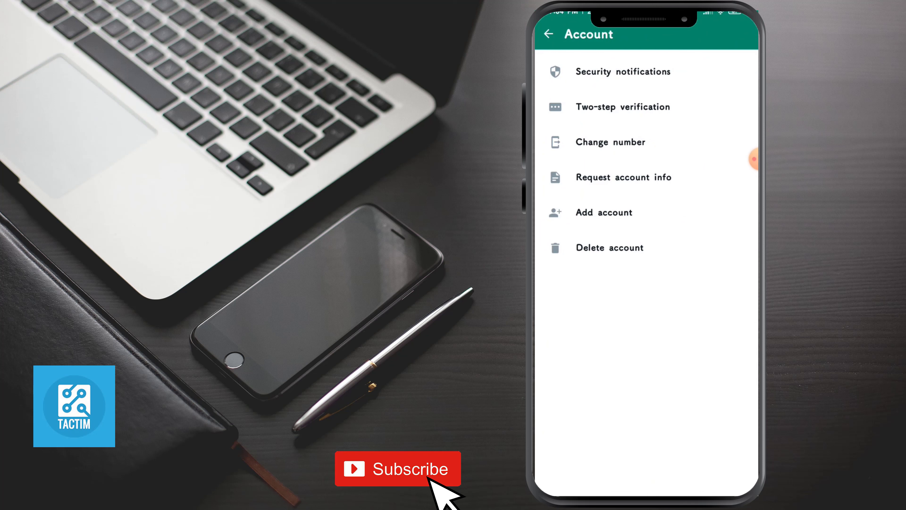
{"action": "left_click", "coordinate": [623, 107]}
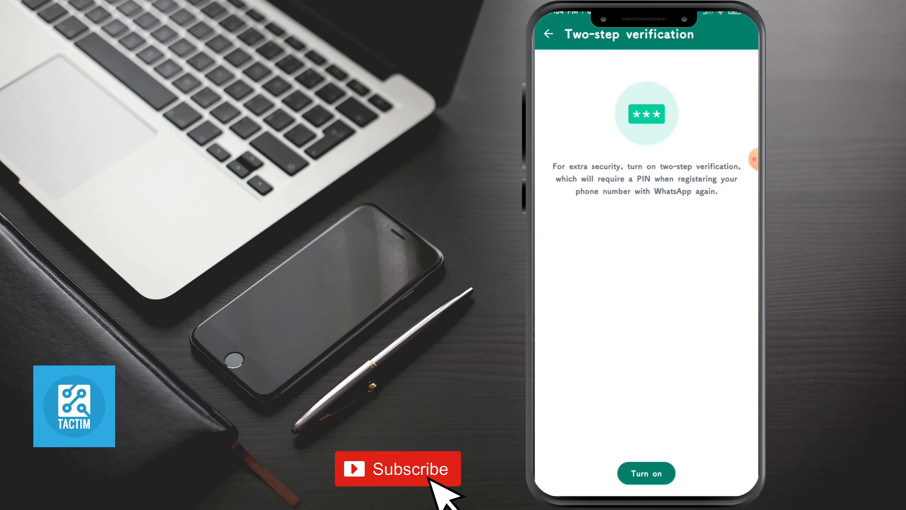
{"action": "left_click", "coordinate": [645, 473]}
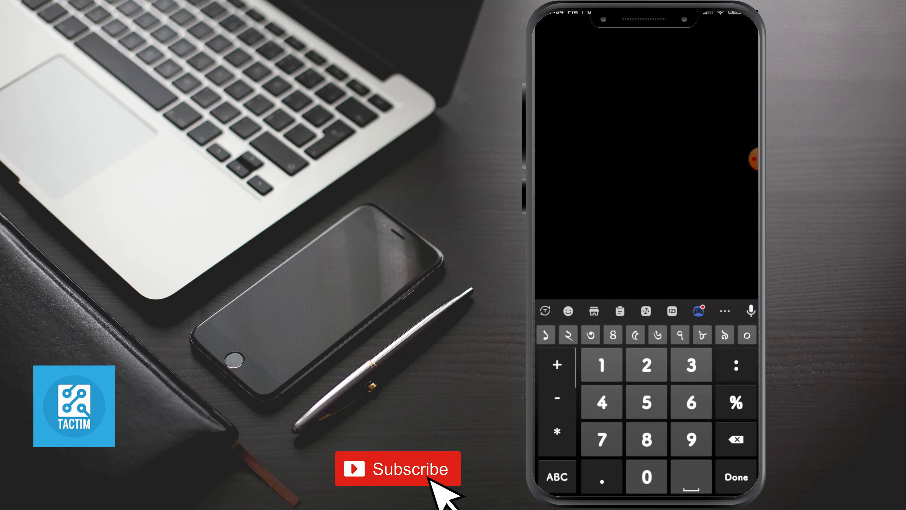